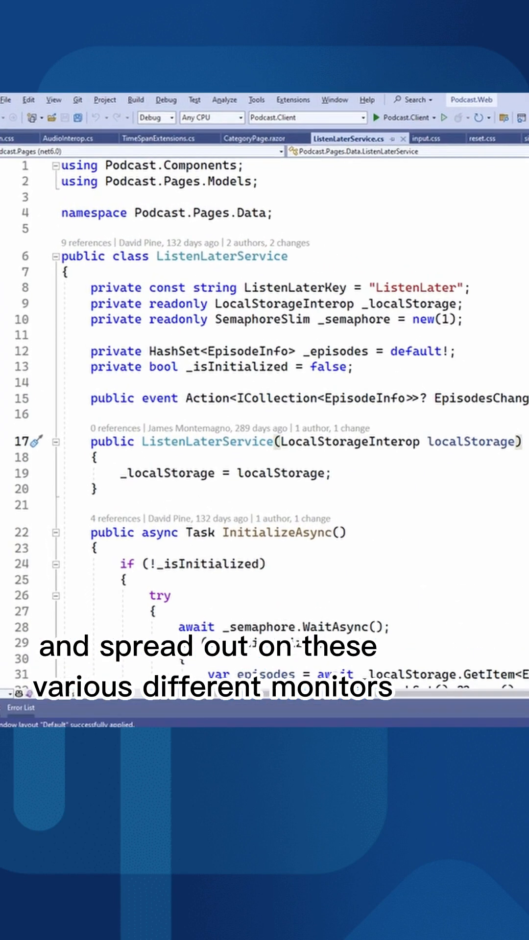
Show the Test Explorer tool window over the ListenLaterService code via the View menu.
left_click(53, 100)
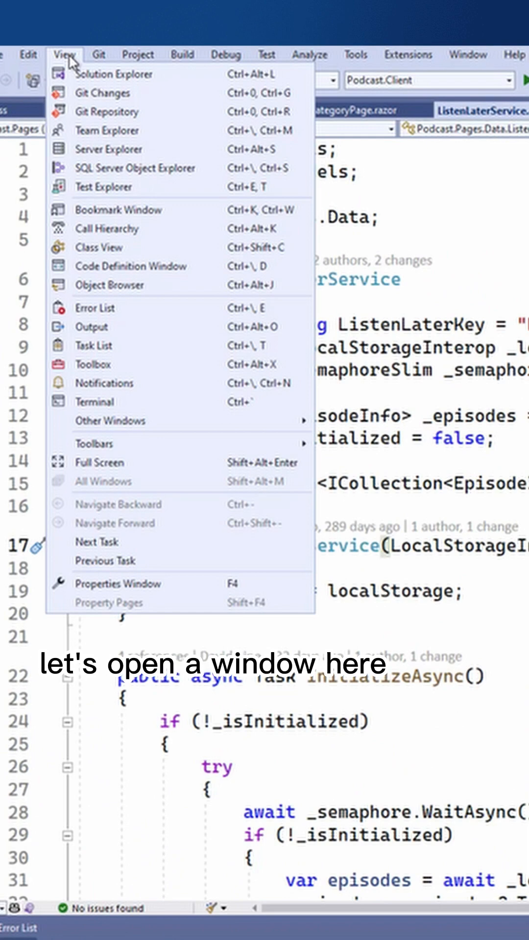
left_click(102, 186)
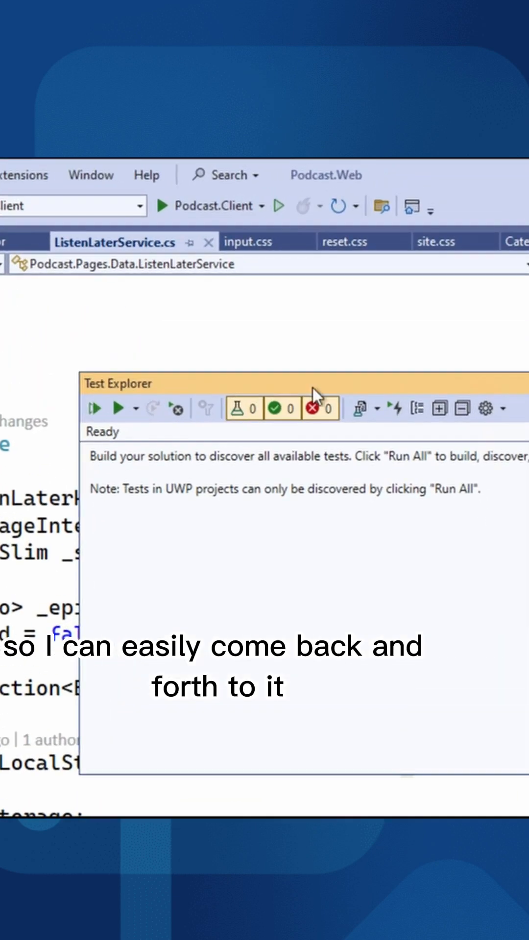
left_click(91, 175)
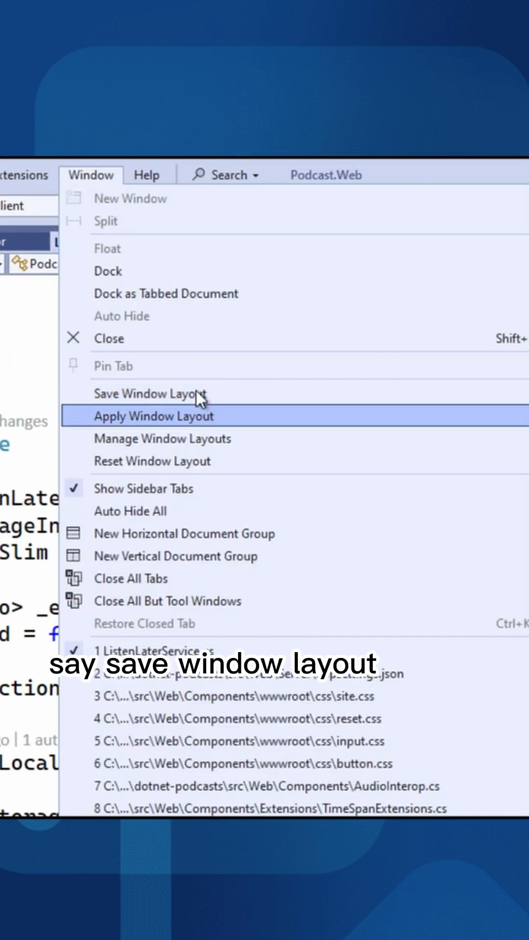
Start Save Window Layout and enter 'Testing' as the layout name.
left_click(151, 394)
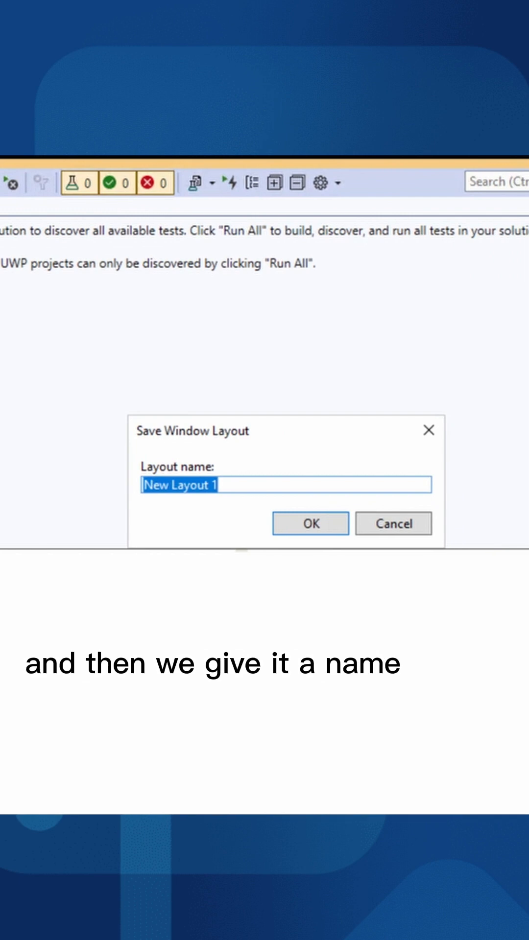
type("Testing")
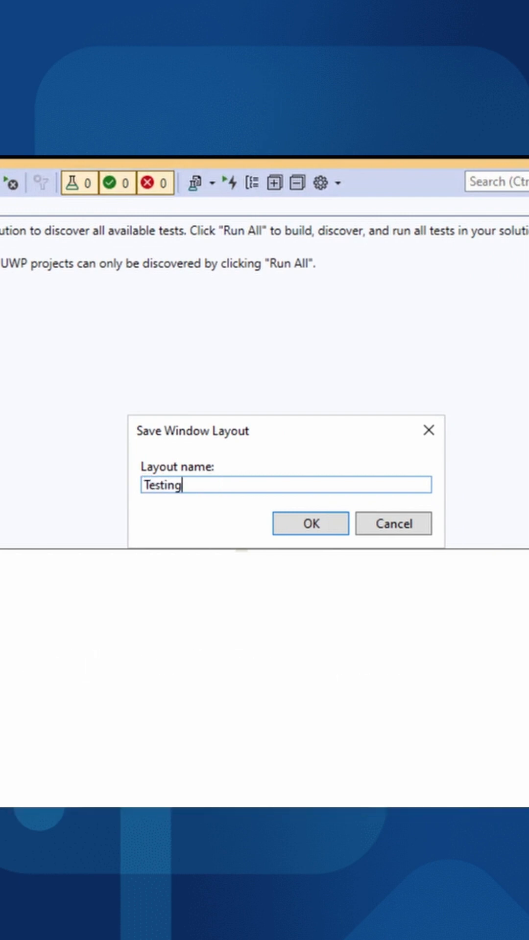